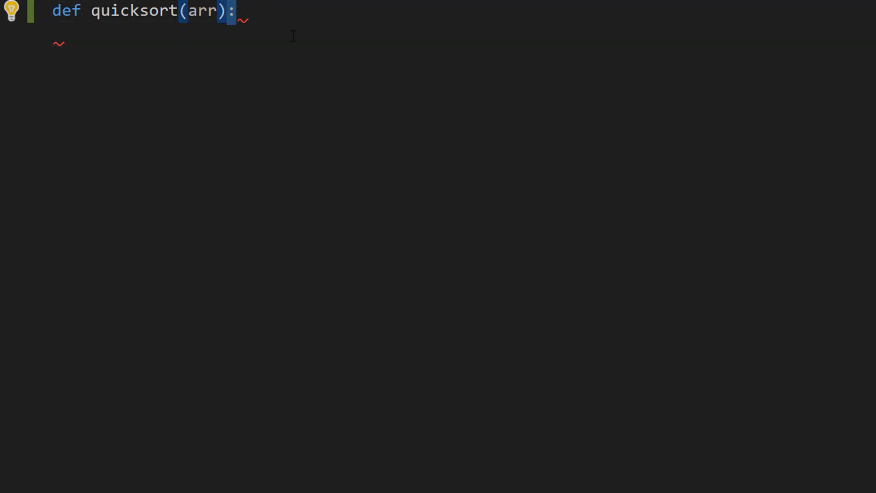
pyautogui.moveTo(300, 38)
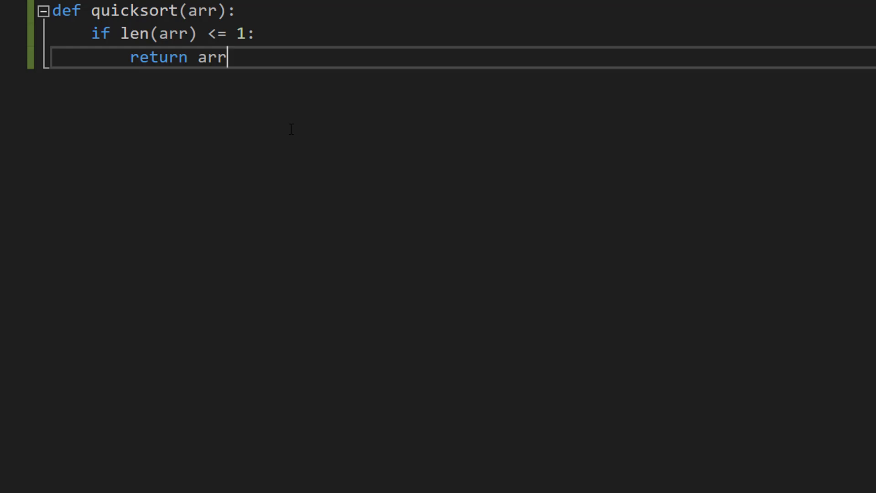
# Type the middle-element pivot line 'pivot = arr[len(arr) // 2]' into the function
pyautogui.write('pivot = arr[len(arr) // 2]')
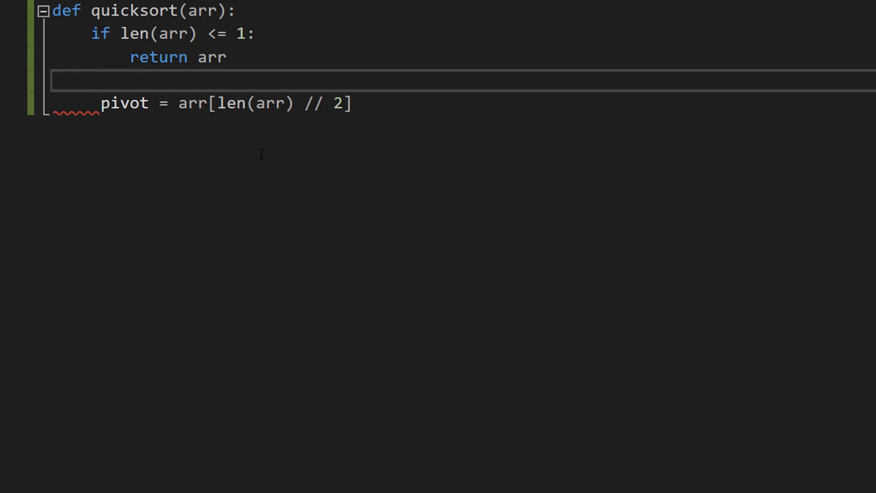
# Fix the pivot line's indentation so it lines up with the if block
pyautogui.moveTo(179, 103); pyautogui.dragTo(353, 103)
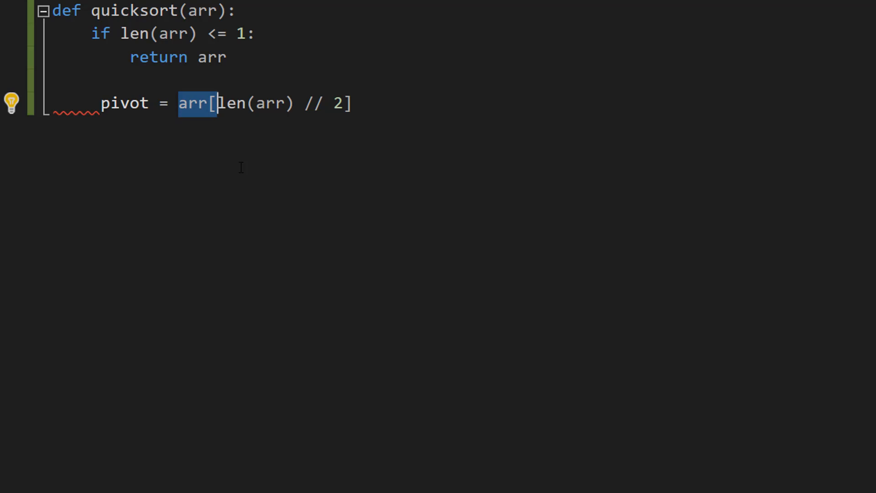
pyautogui.press('enter')
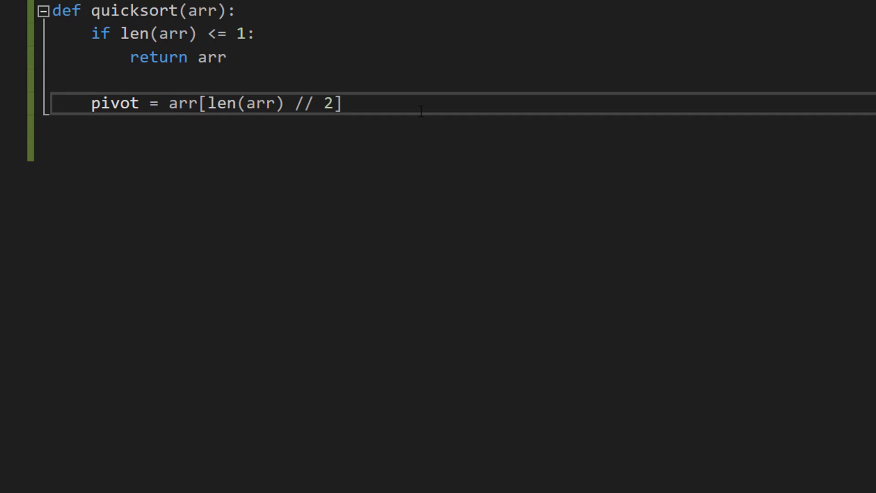
# Add 'left = [x for x in arr if x < pivot]' and move to the empty line below
pyautogui.write('left = [x for x in arr if x < pivot]')
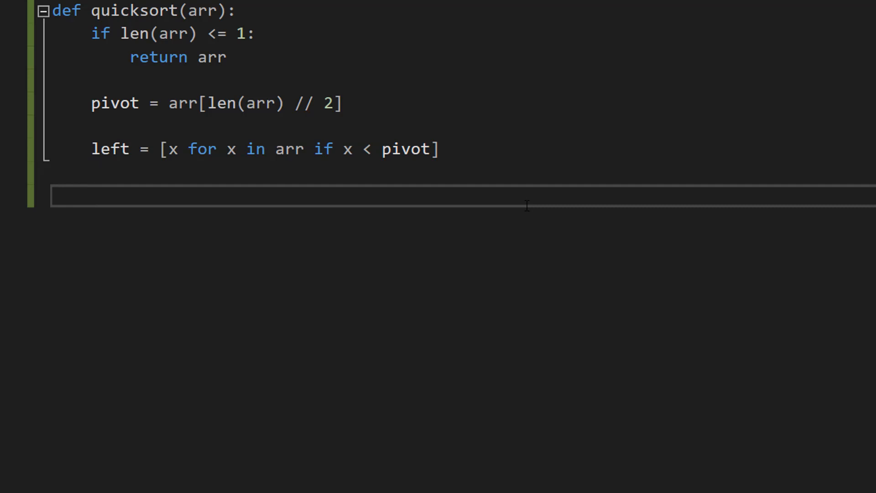
pyautogui.click(92, 195)
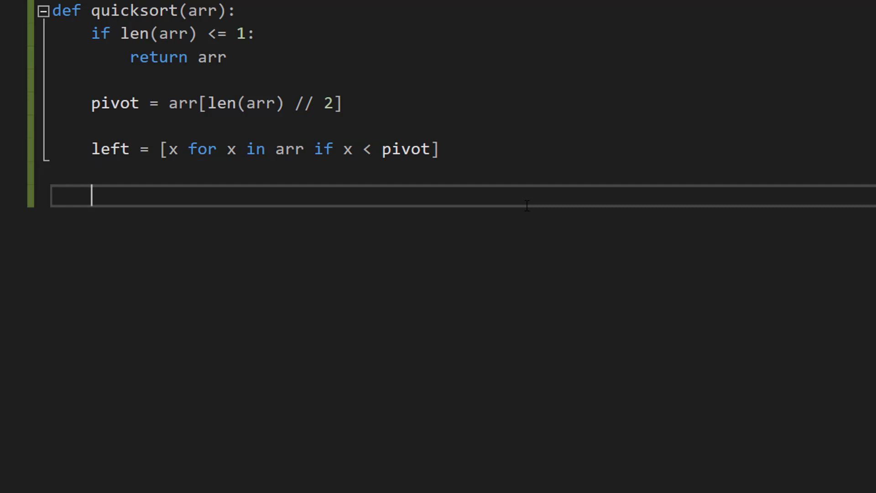
pyautogui.doubleClick(201, 149)
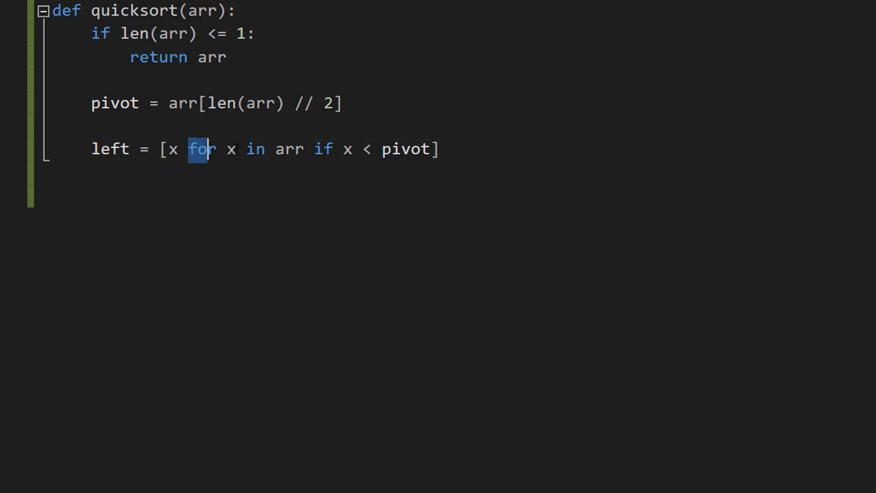
pyautogui.moveTo(190, 149); pyautogui.dragTo(307, 150)
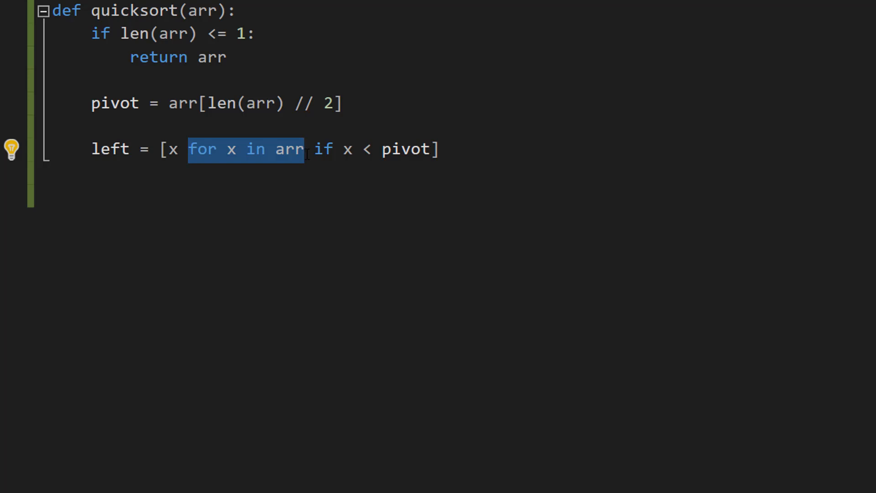
pyautogui.moveTo(249, 158)
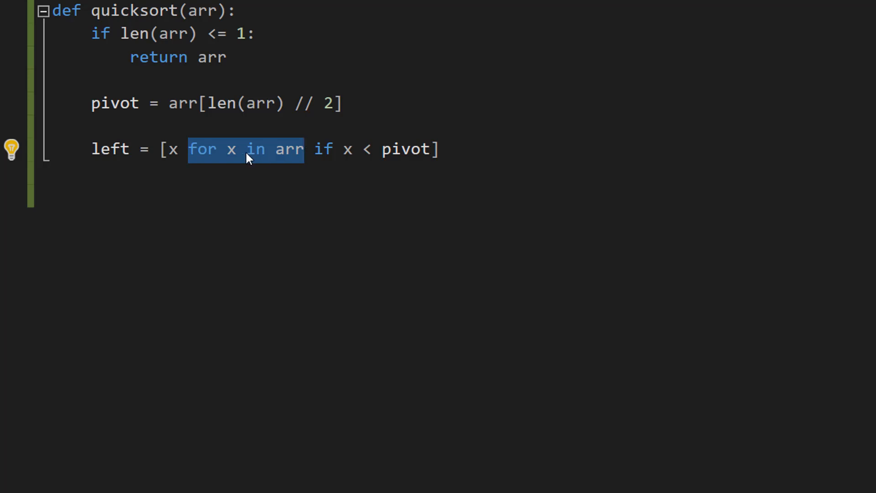
pyautogui.click(174, 149)
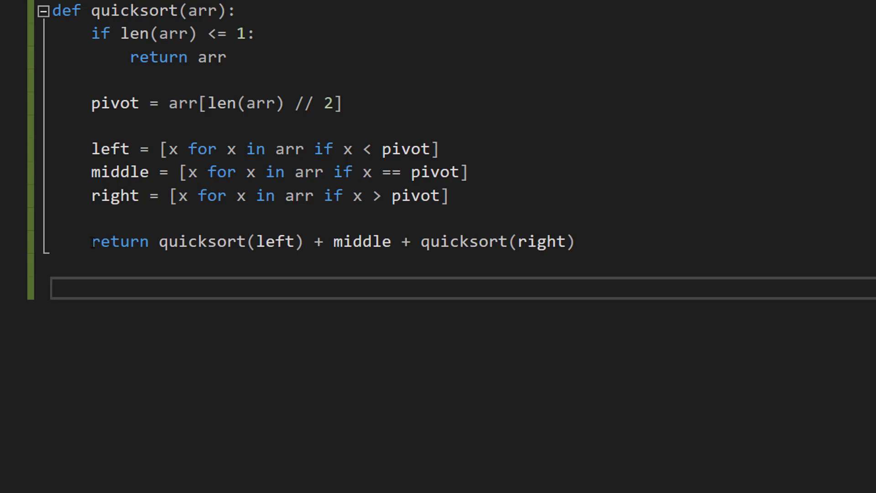
# Select the line below the function and start a new line for the test code
pyautogui.moveTo(91, 241); pyautogui.dragTo(410, 241)
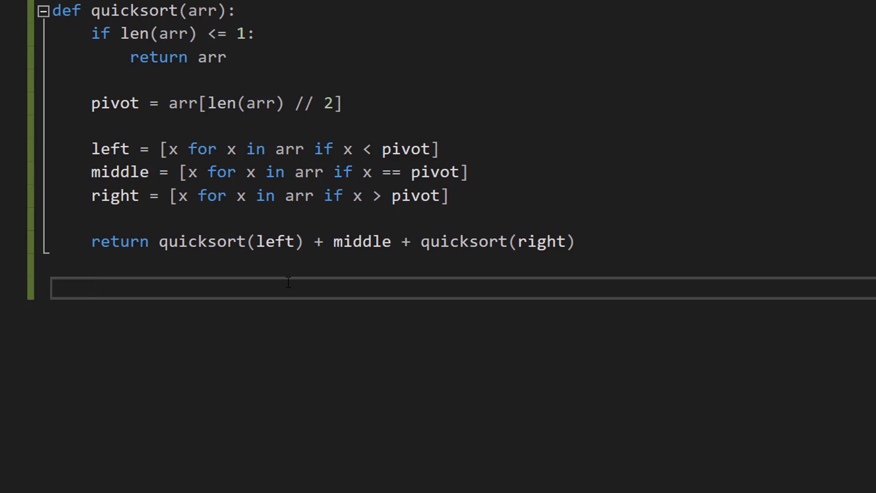
pyautogui.click(91, 287)
pyautogui.write('arr = [3, 6, 8, 10, 1, 2, 1,69,69,2,7,8,2]')
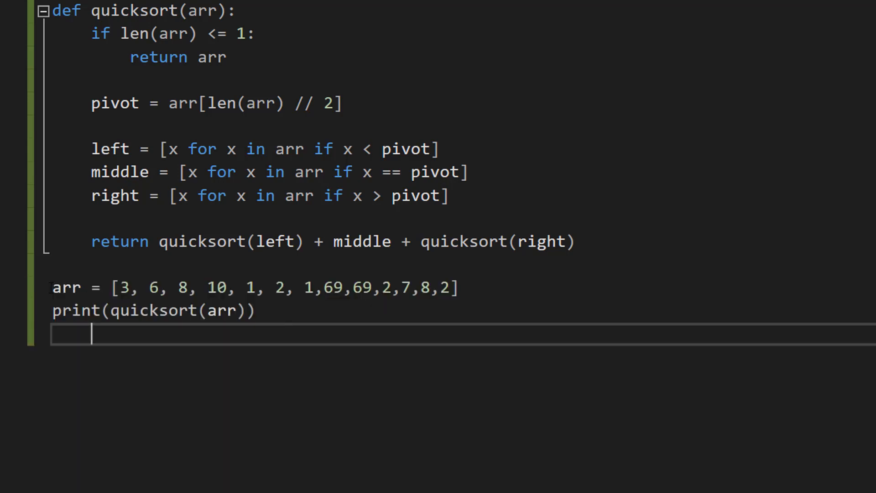
pyautogui.moveTo(520, 294)
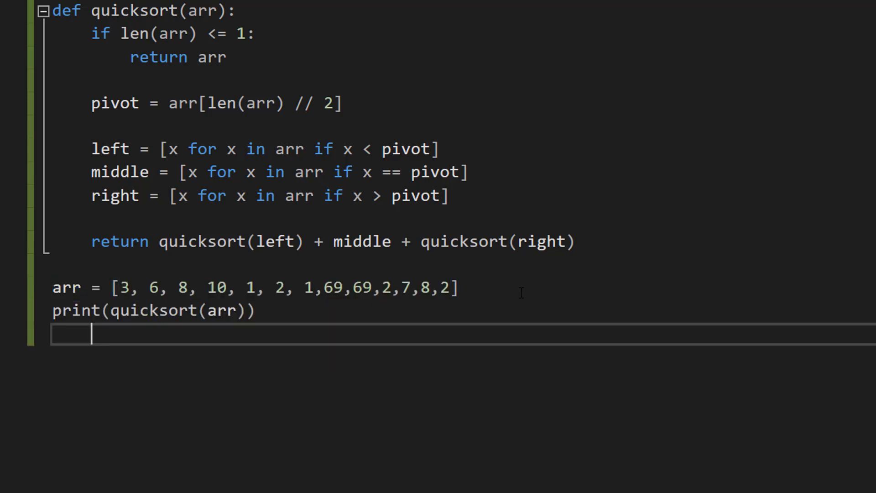
pyautogui.moveTo(457, 288); pyautogui.dragTo(110, 310)
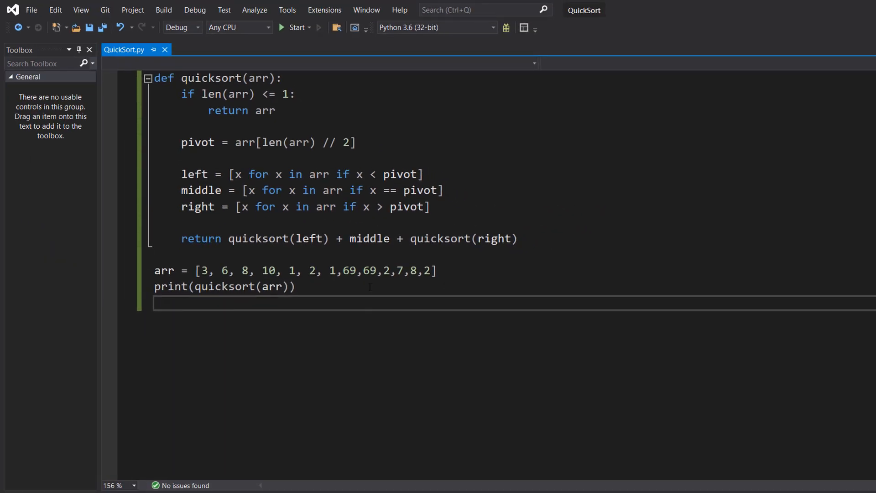
# Run QuickSort.py with Start to print the sorted test list in the console
pyautogui.click(295, 28)
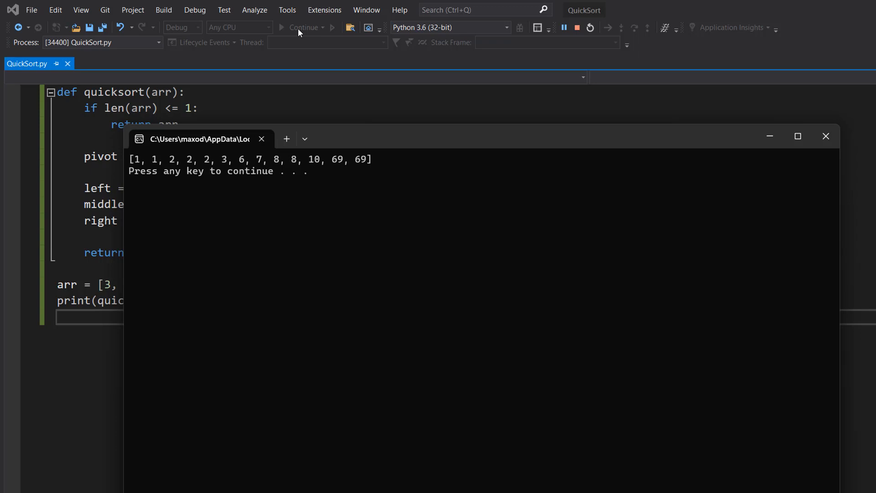
pyautogui.moveTo(459, 188)
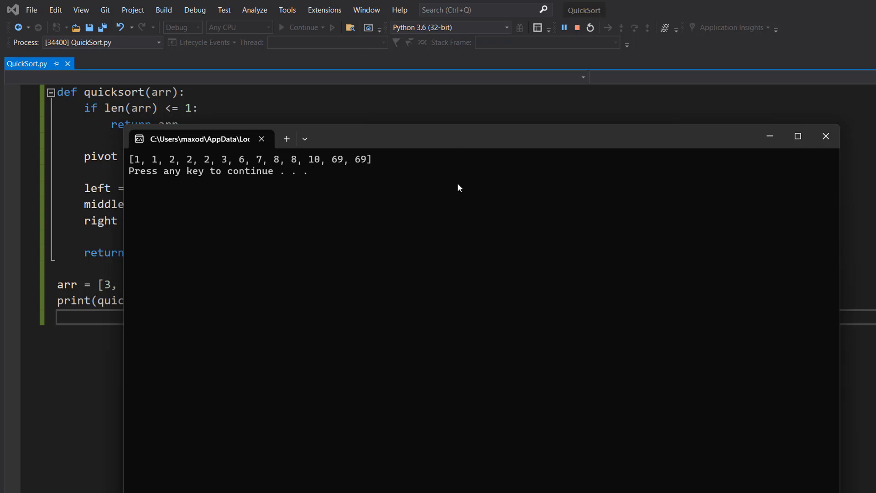